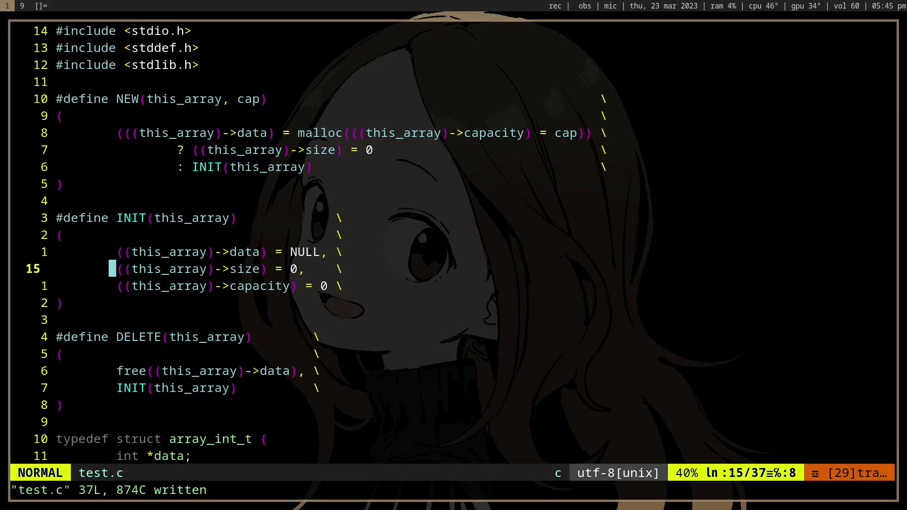
Step: Below DELETE(&arr); in main, add if (DELETE(&arr)) with a printf body and save test.c
scroll("down", 3)
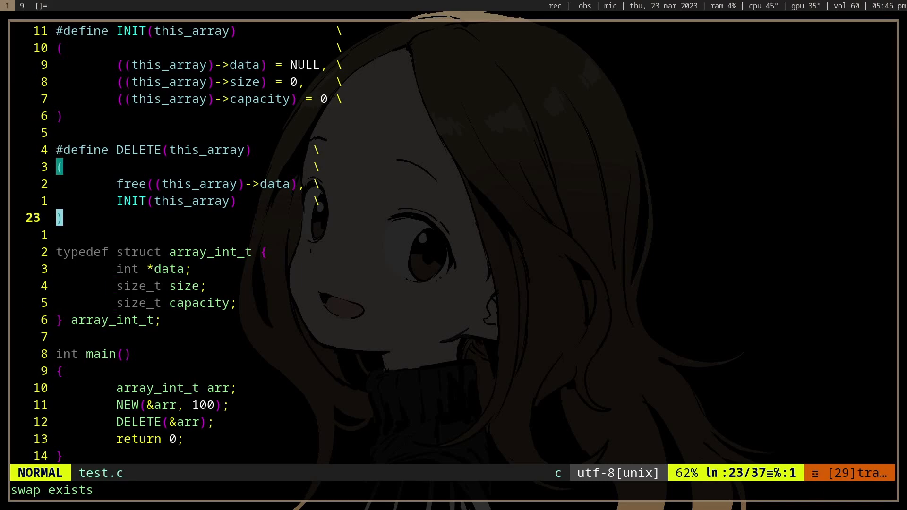
key("i")
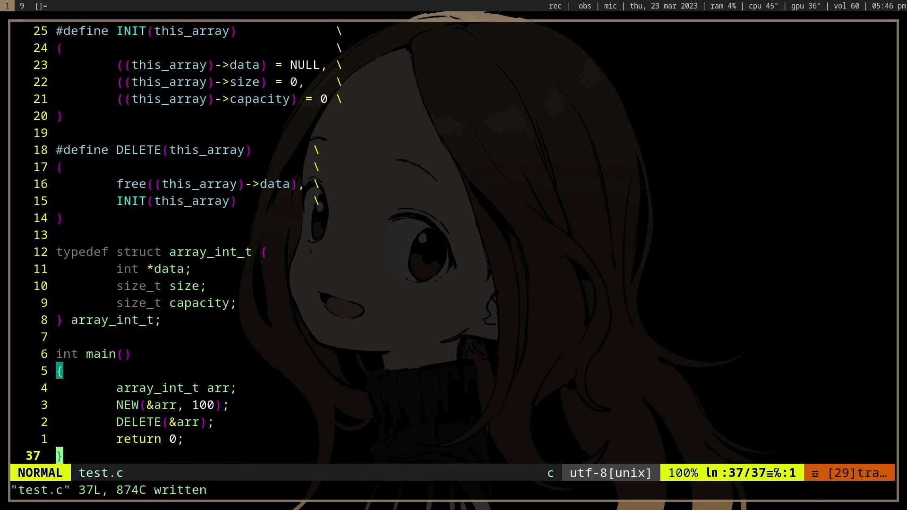
key("o")
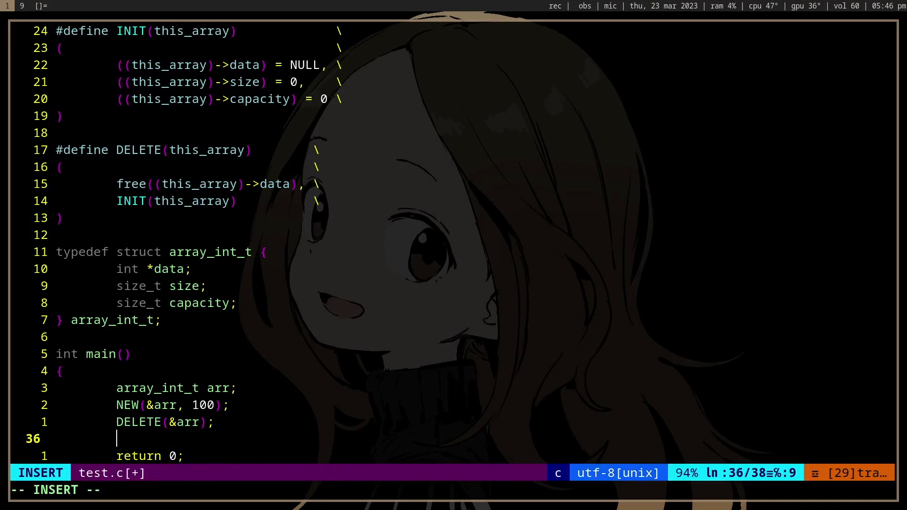
type("if (")
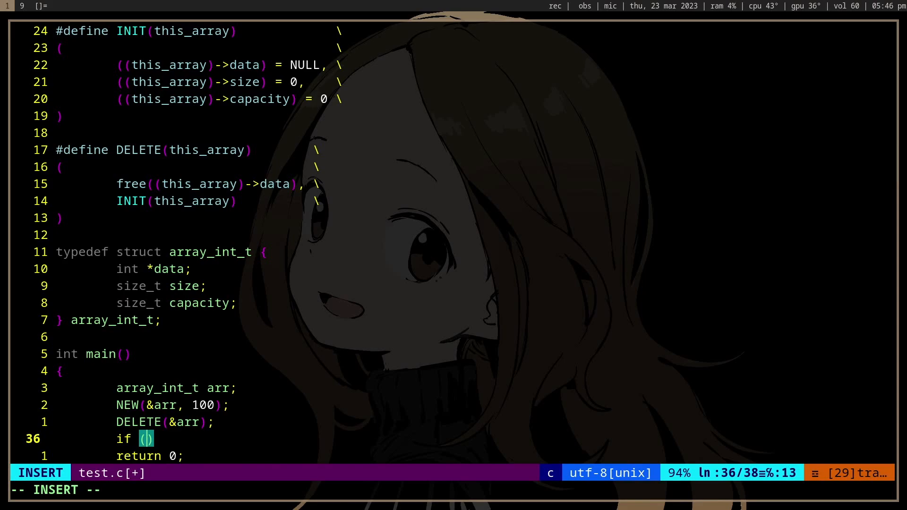
key("Escape")
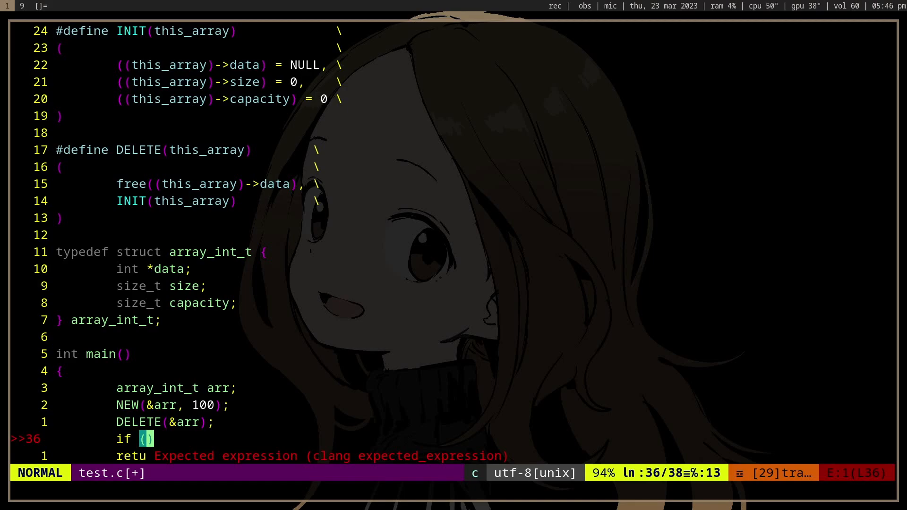
type("DEL")
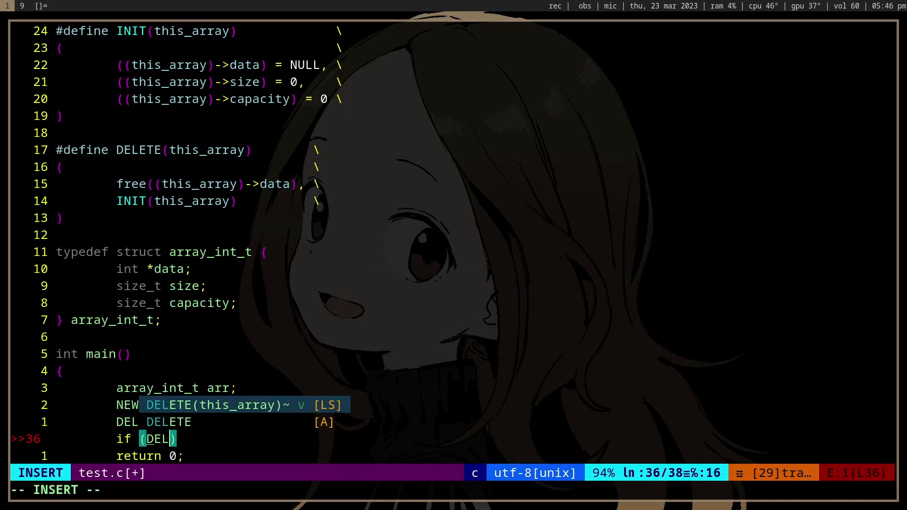
type("ETE(&arr);")
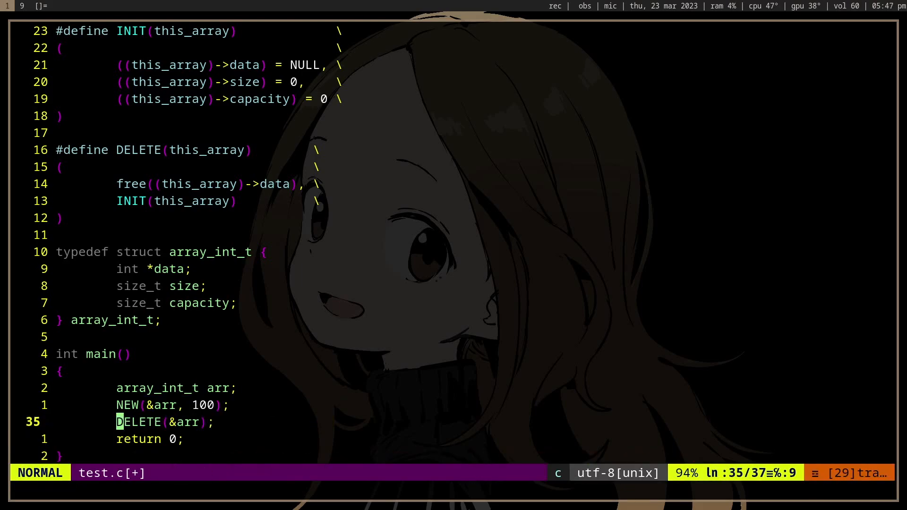
type("if (")
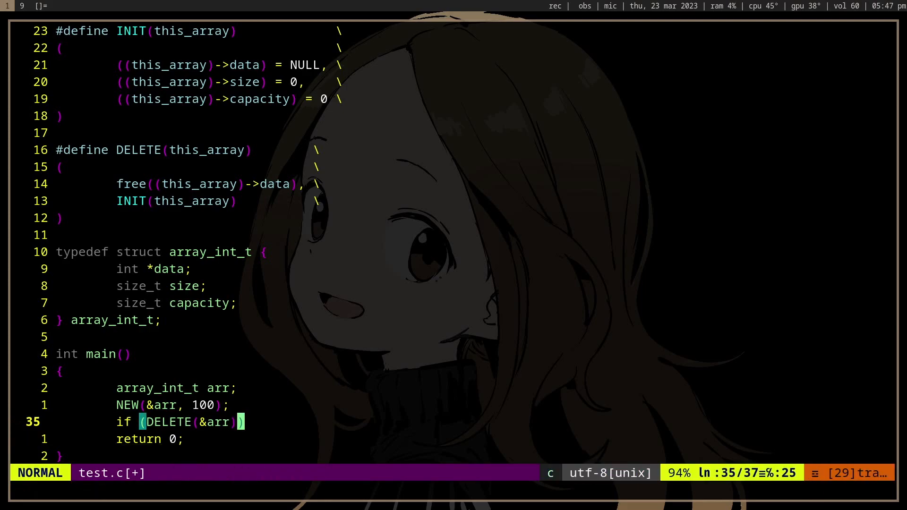
type("printf(\"t")
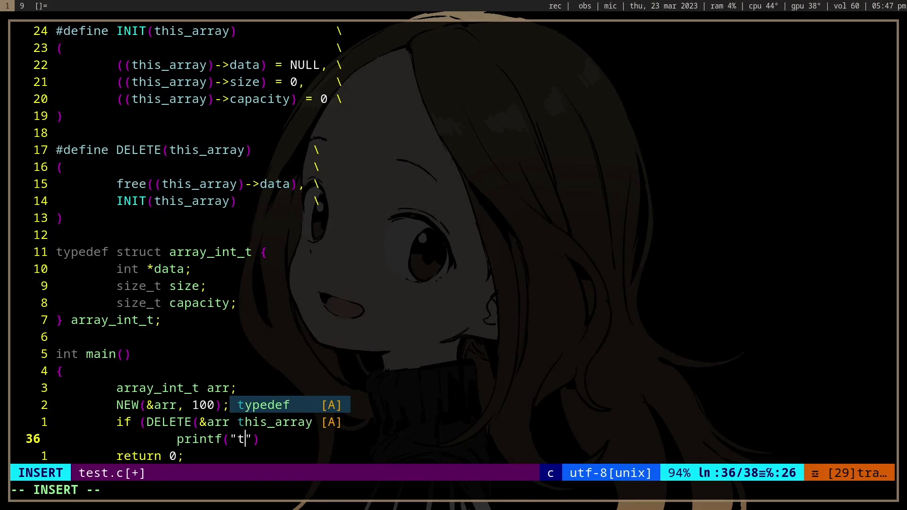
type("elete")
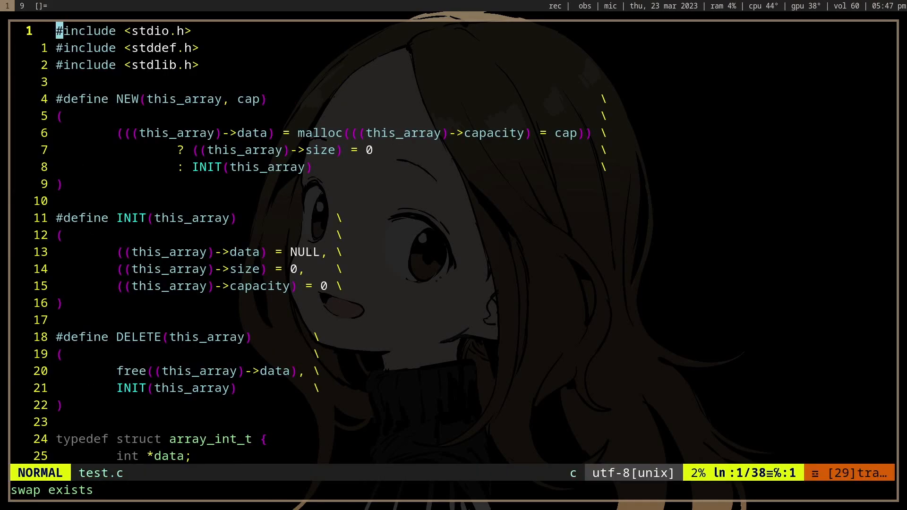
Step: Cast the DELETE macro body to (void) and revert main to a plain DELETE(&arr); call
key("j")
type("void)(")
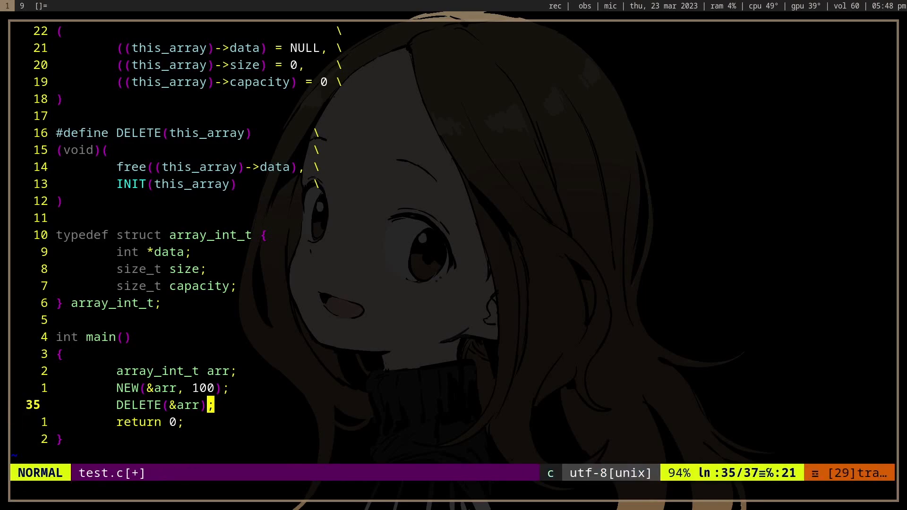
key("o")
type("void")
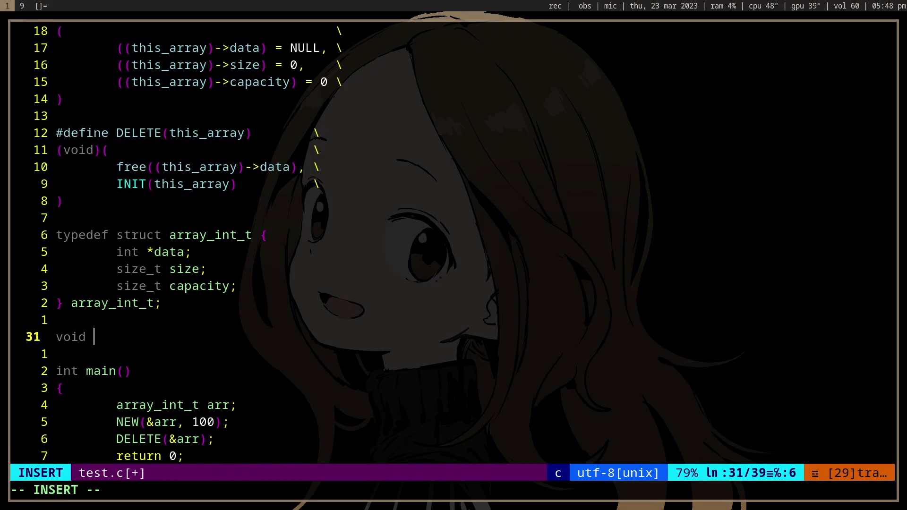
Step: Define void f() printing "true" and test if (f()) in main, showing clang's void-not-scalar error
type("*f()")
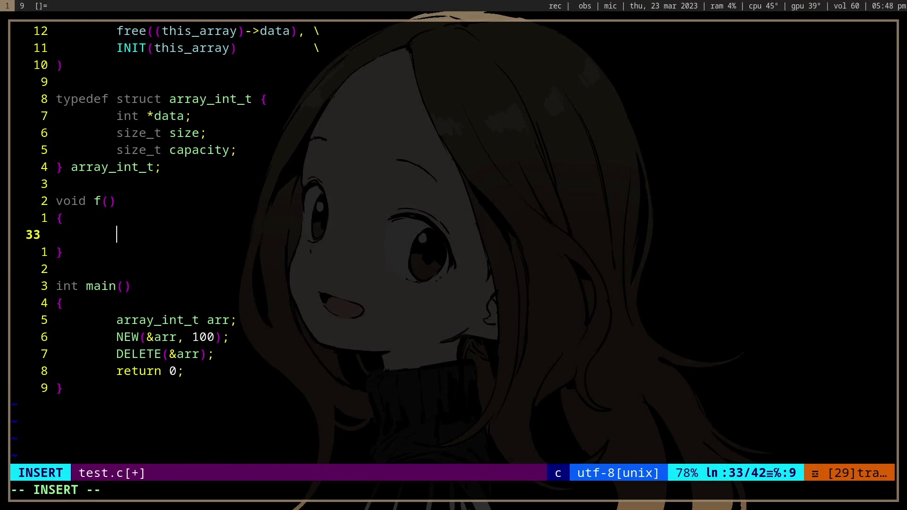
type("printf(\"true\");")
type("if (f())")
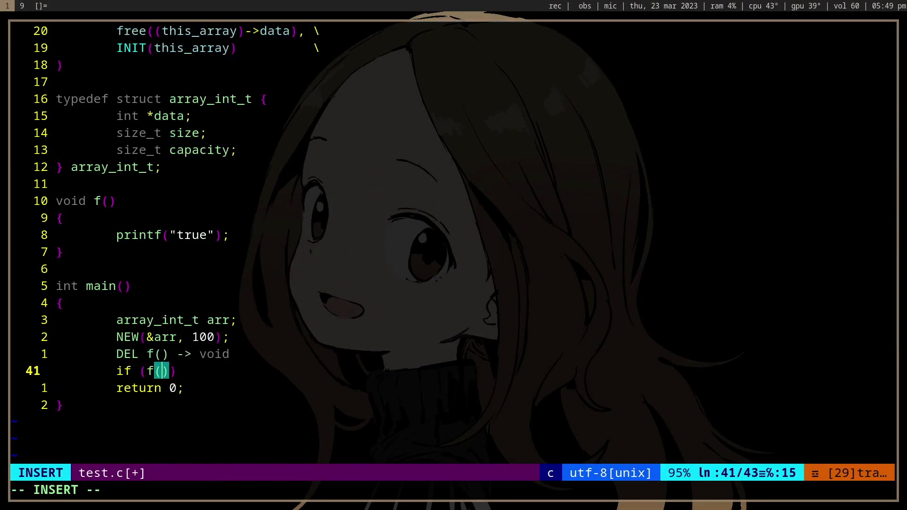
key("Escape")
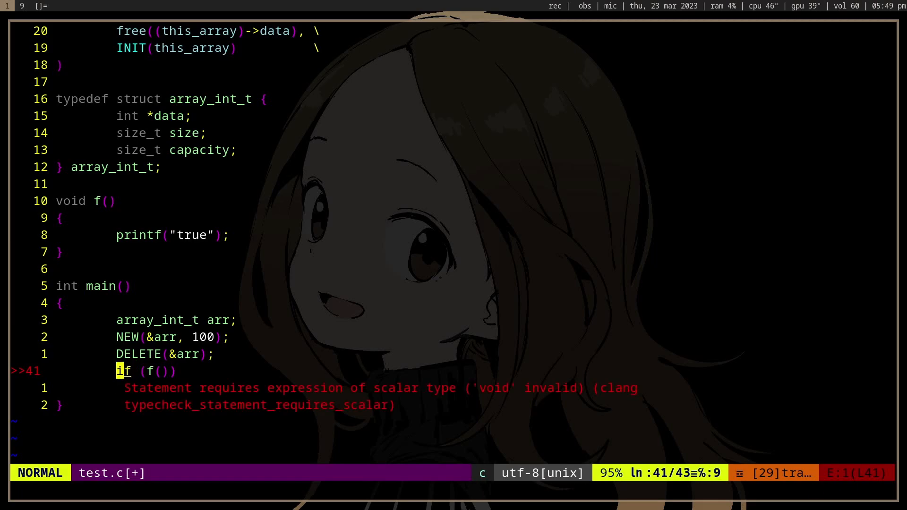